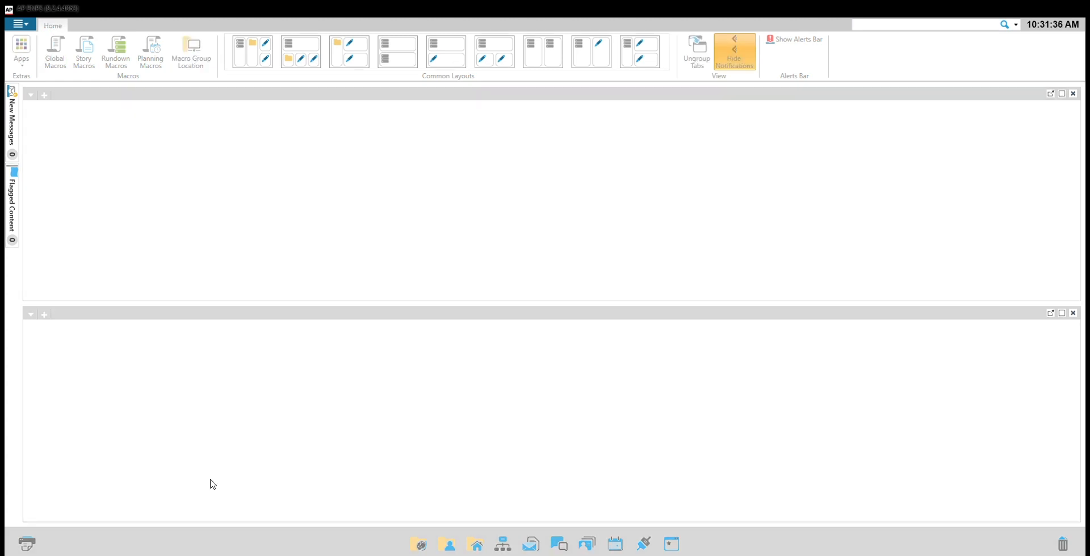
mouse_move(430, 154)
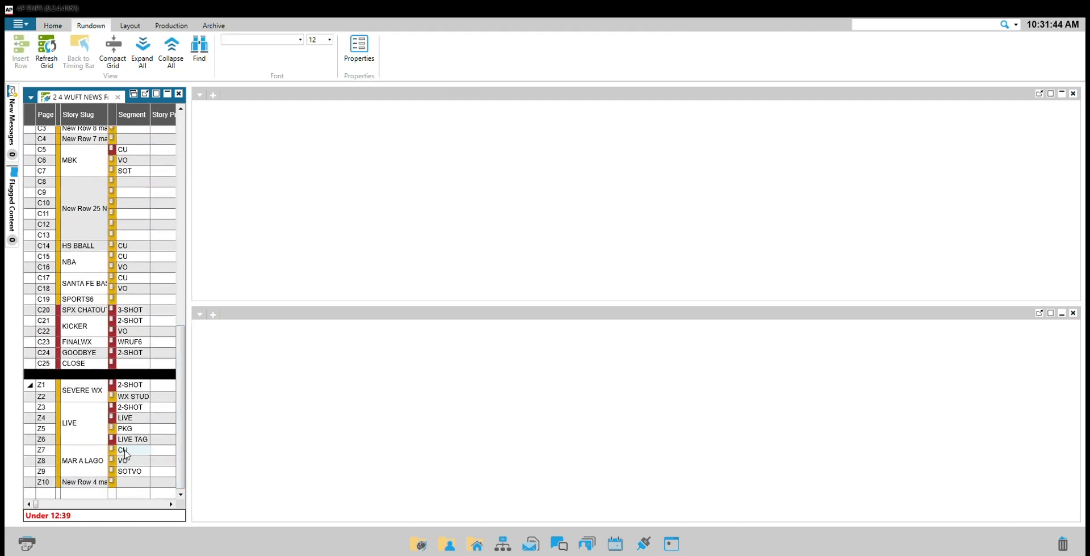
Open the MAR A LAGO CU story and place the cursor in its empty body.
double_click(123, 450)
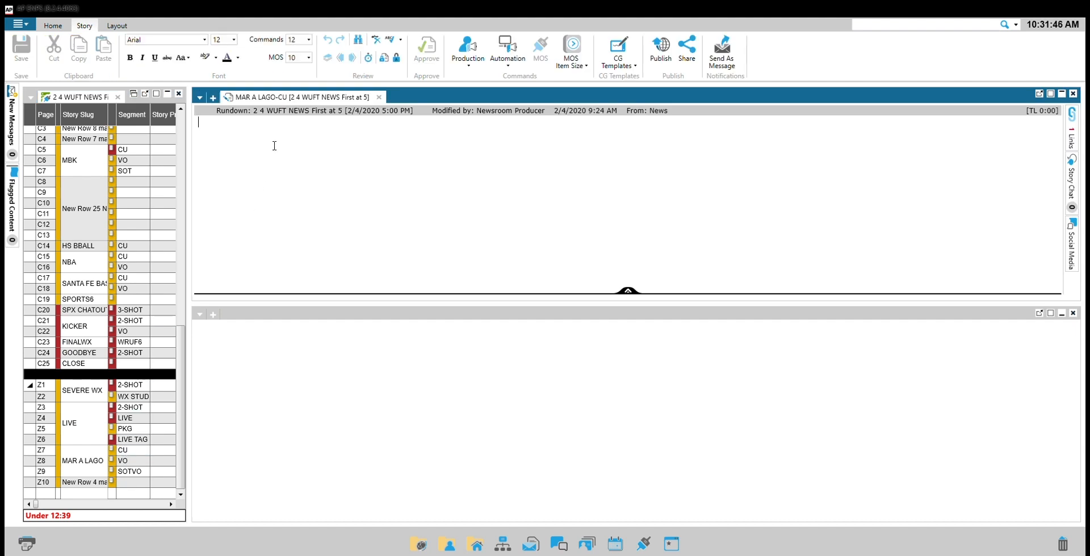
mouse_move(271, 160)
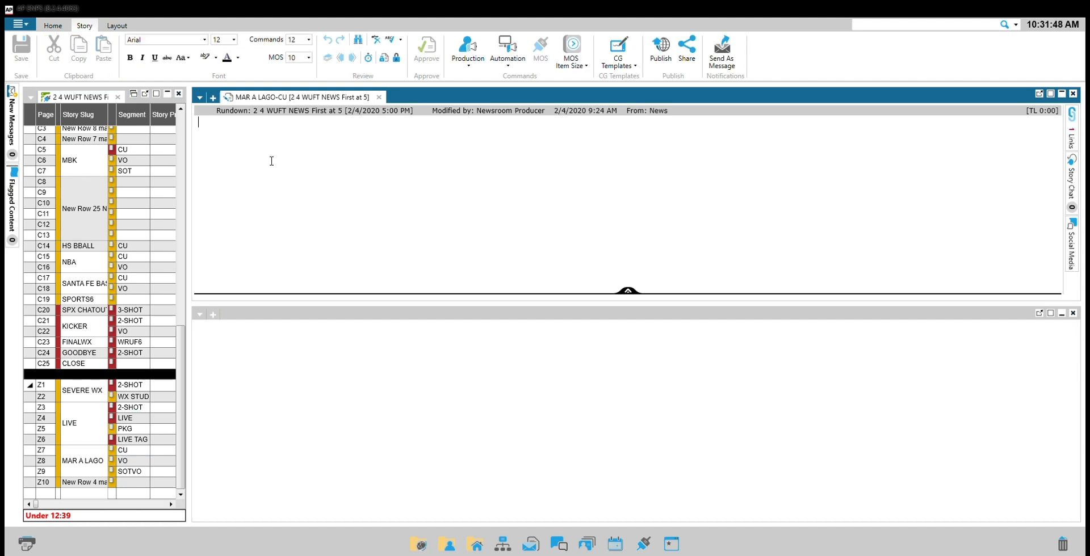
left_click(467, 53)
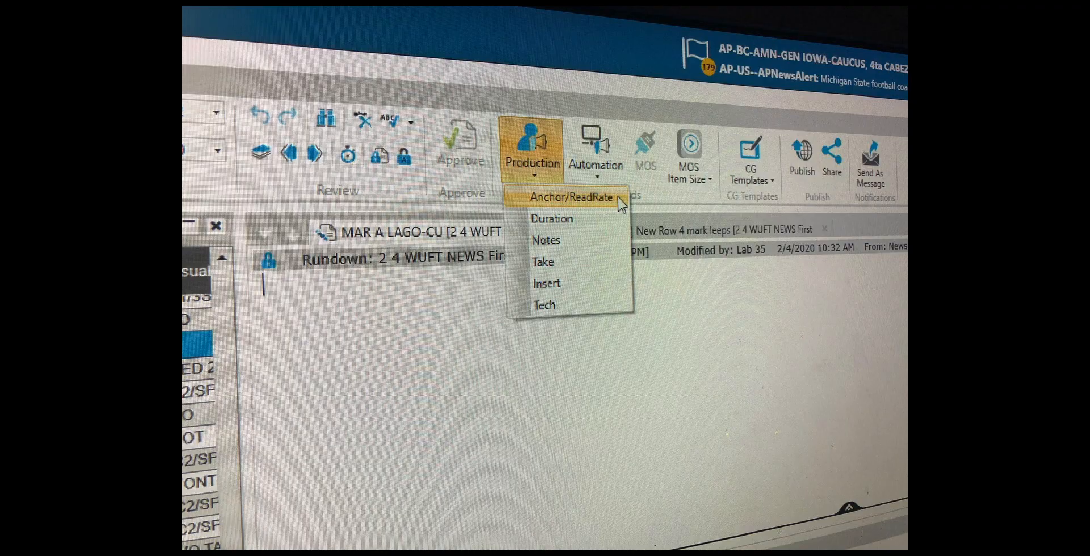
Insert an Anchor: VALERIE production command at the top of the CU story.
left_click(571, 196)
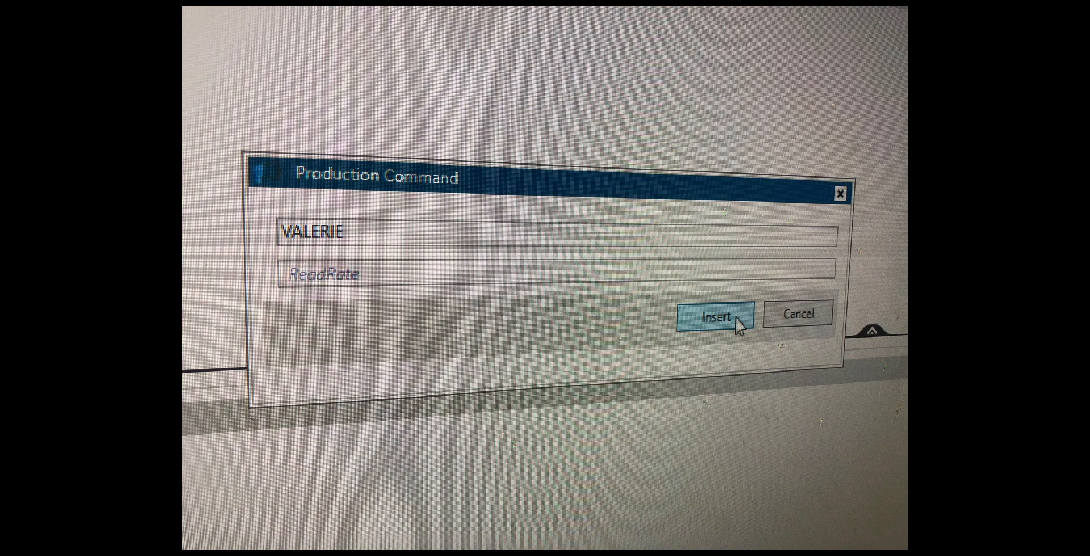
left_click(716, 318)
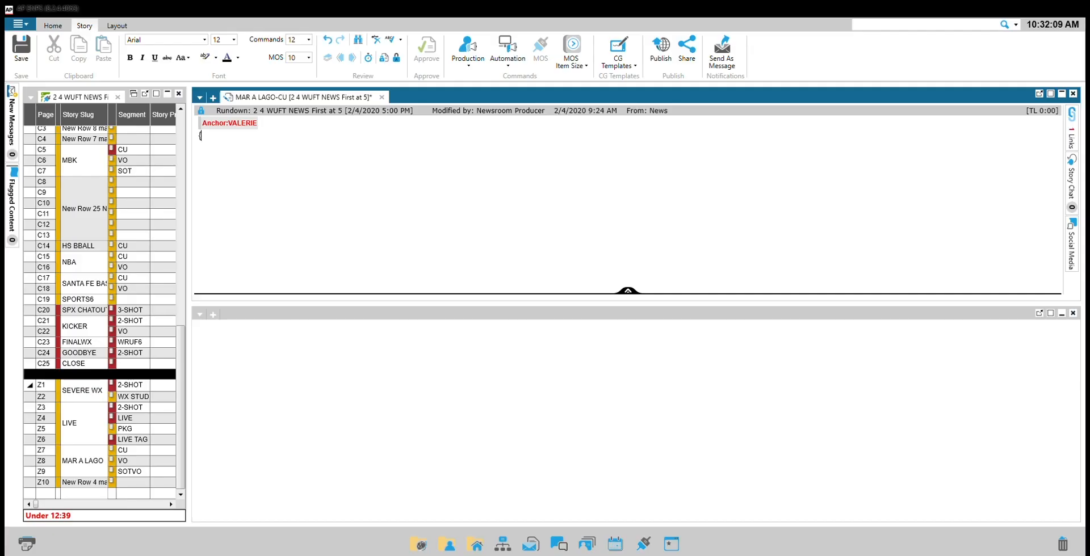
Write the {***VAL***} cue and the copy about the woman at President Trump's resort, then save.
type("***")
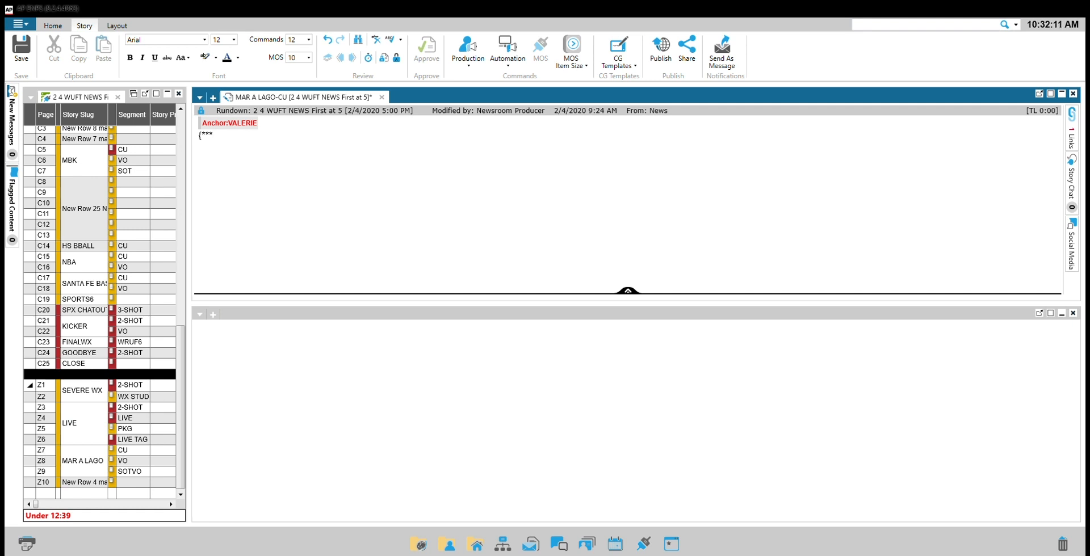
type("VA")
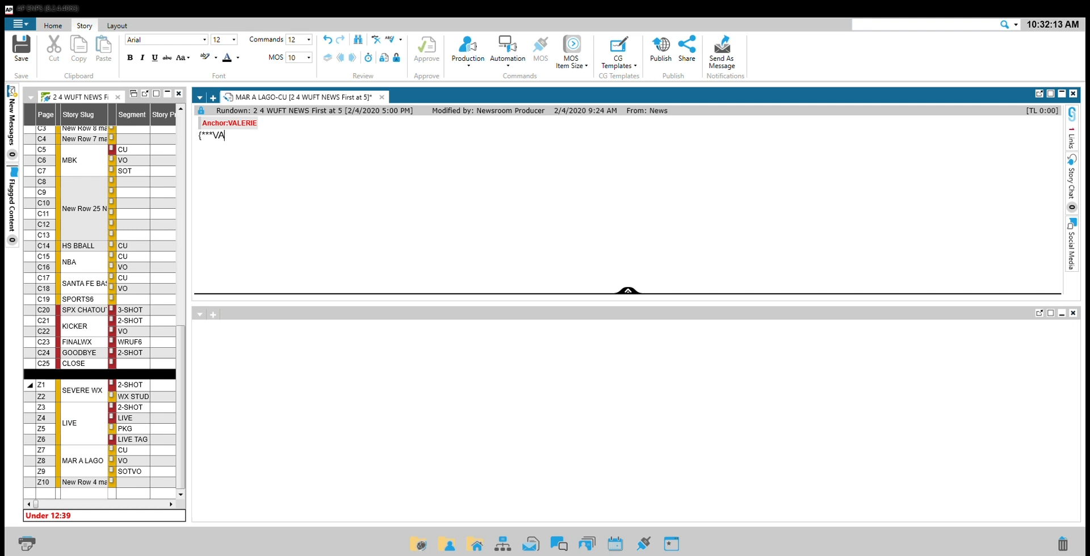
type("L***")
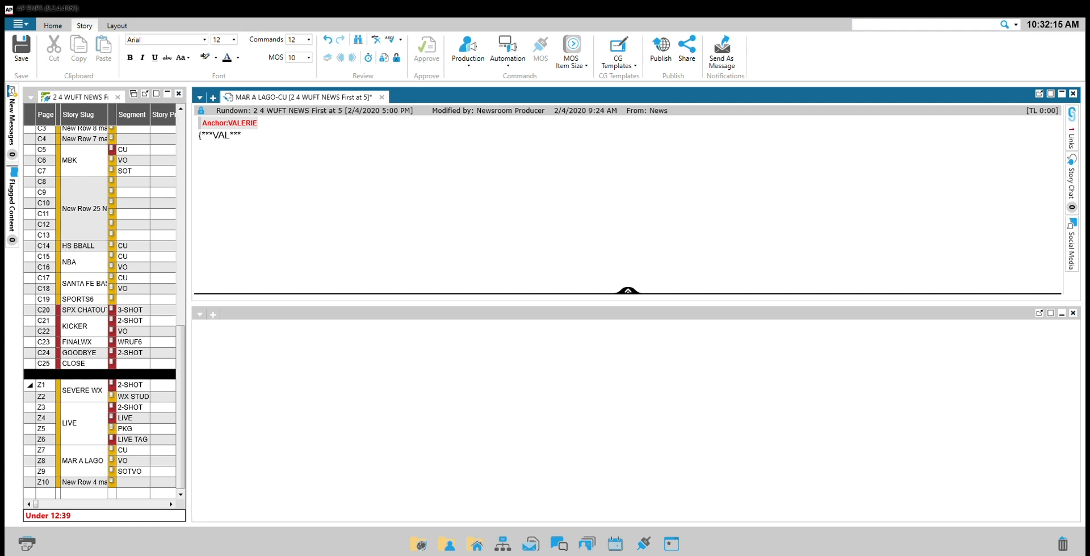
type("}")
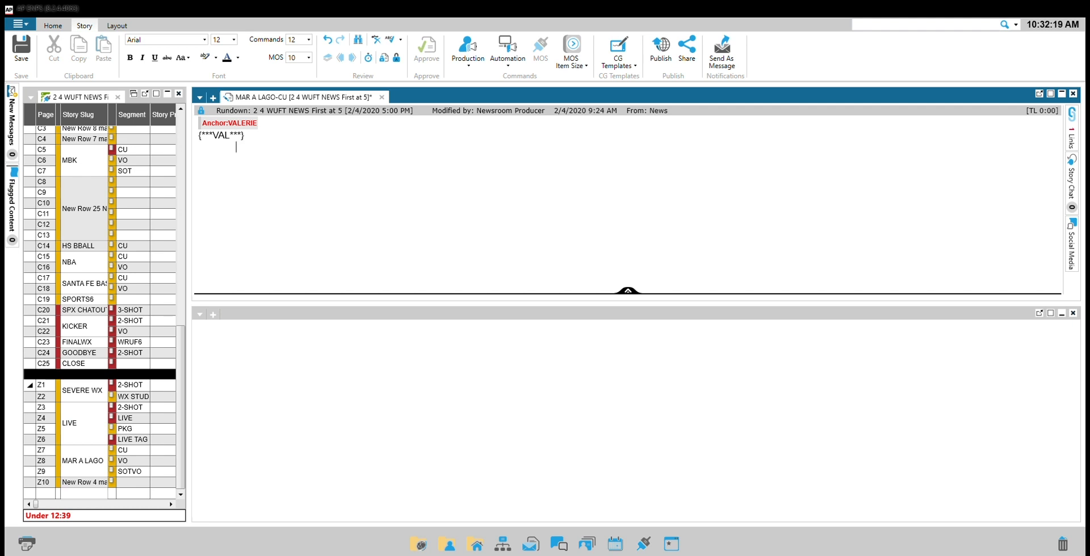
type("THE")
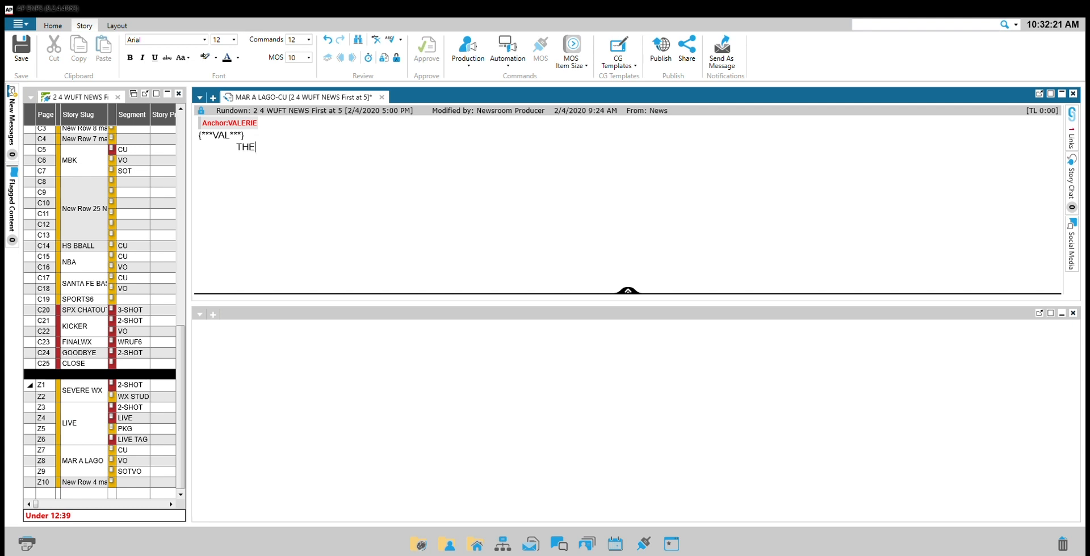
type("WOMAN WHO POLICE SAY DROVE THROUGH T")
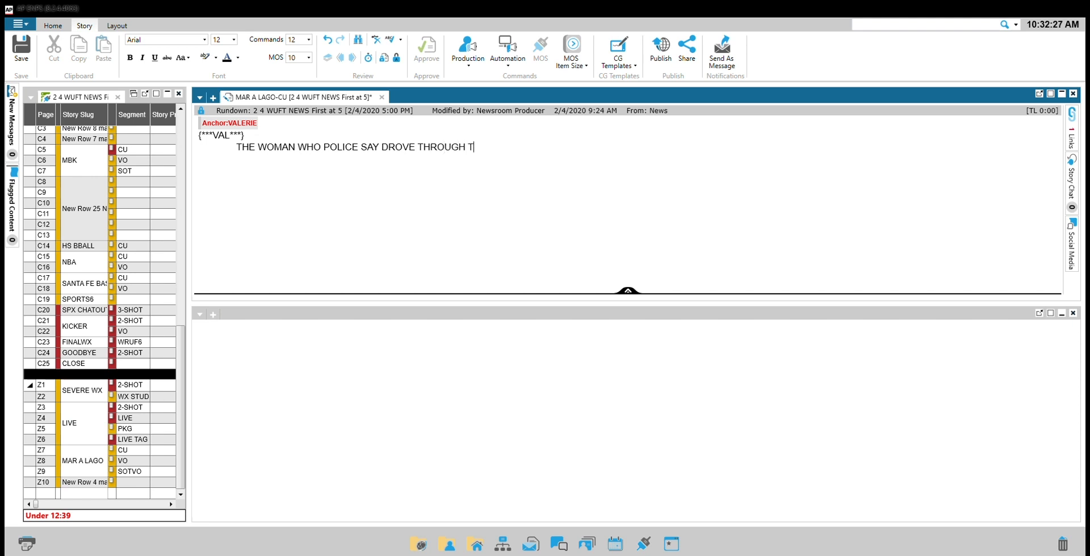
type("WO CHECKPOINTS OUTSIDE")
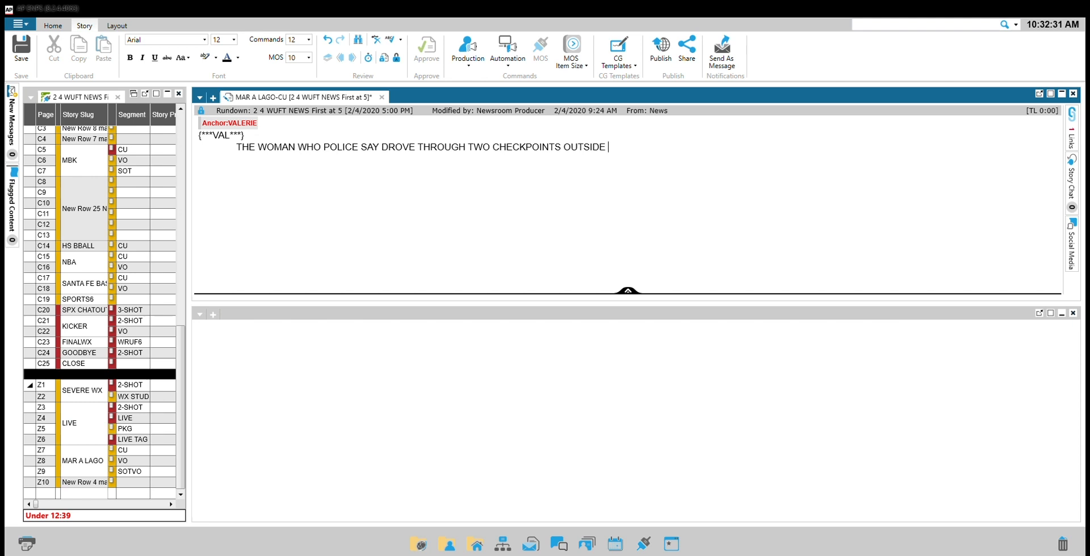
type("PRESIDENT TRUMP'S PALM BEACH RESORT...APPEARS IN COURT")
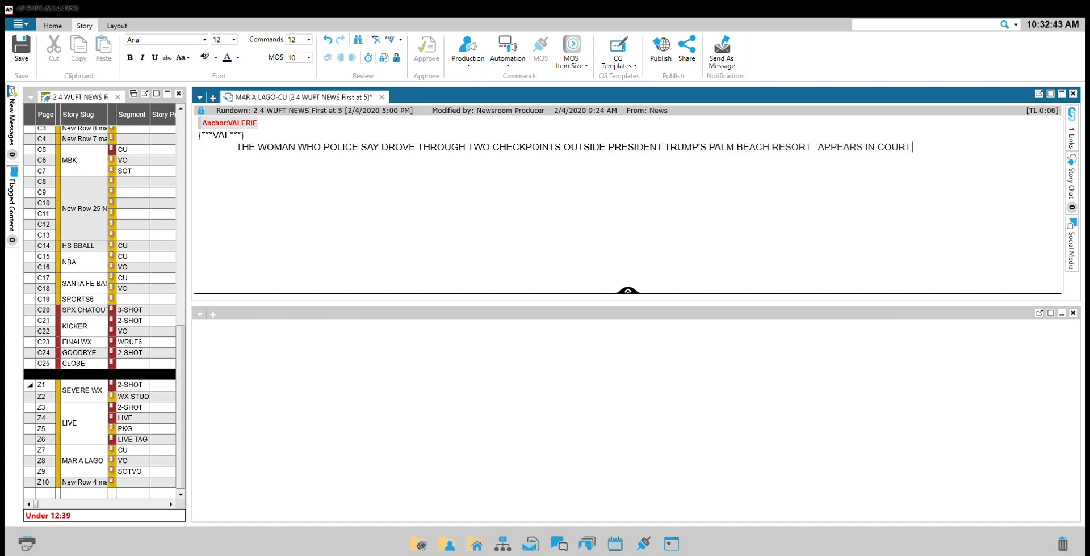
left_click(21, 49)
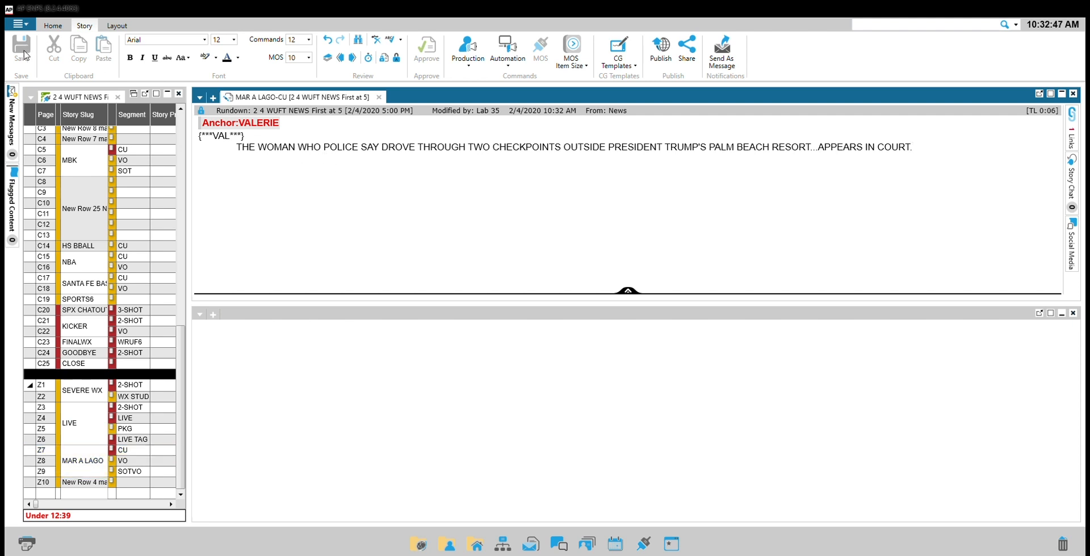
Open the MAR A LAGO VO story and bring up its production command choices.
left_click(125, 422)
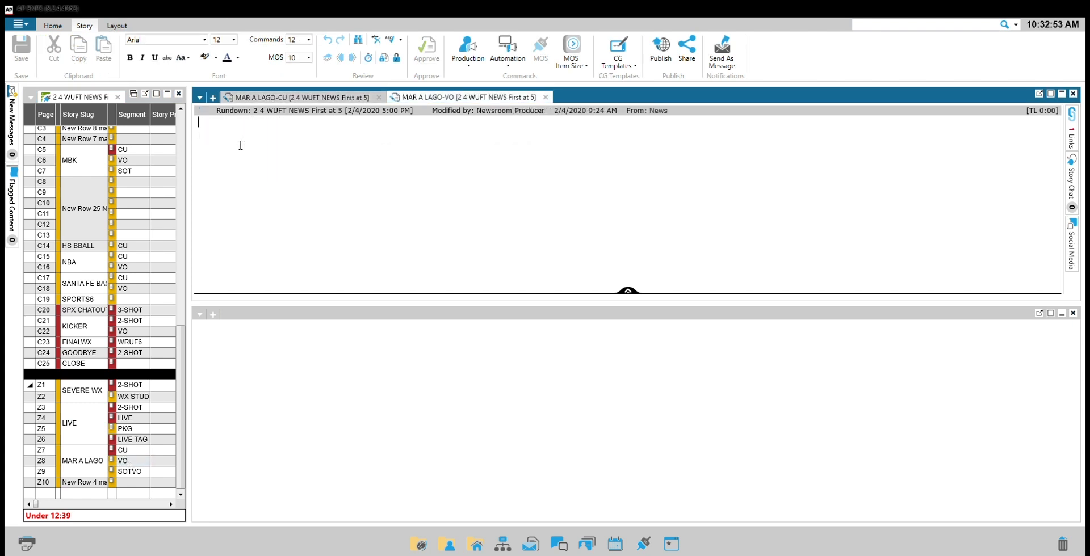
left_click(466, 48)
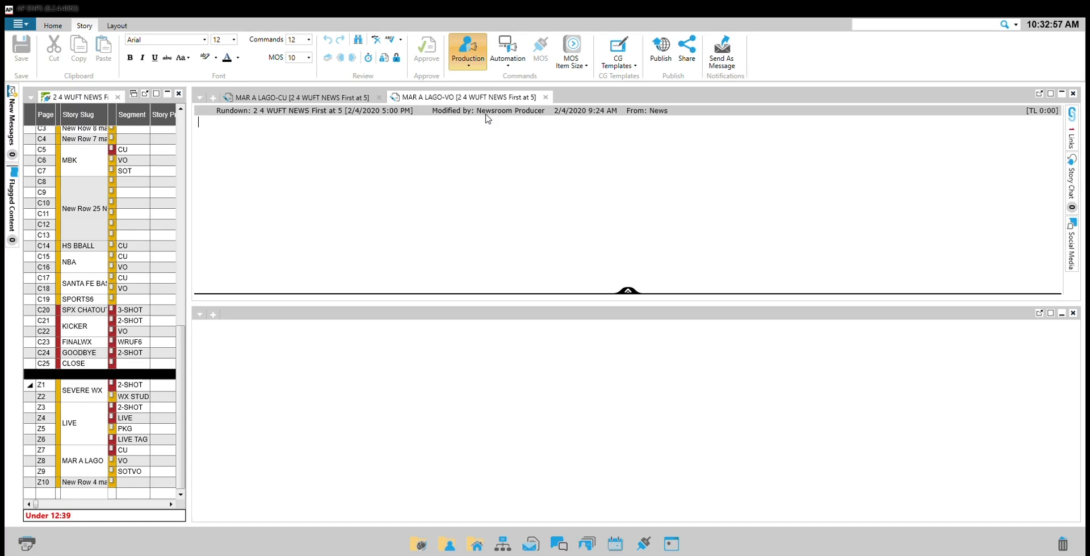
left_click(466, 49)
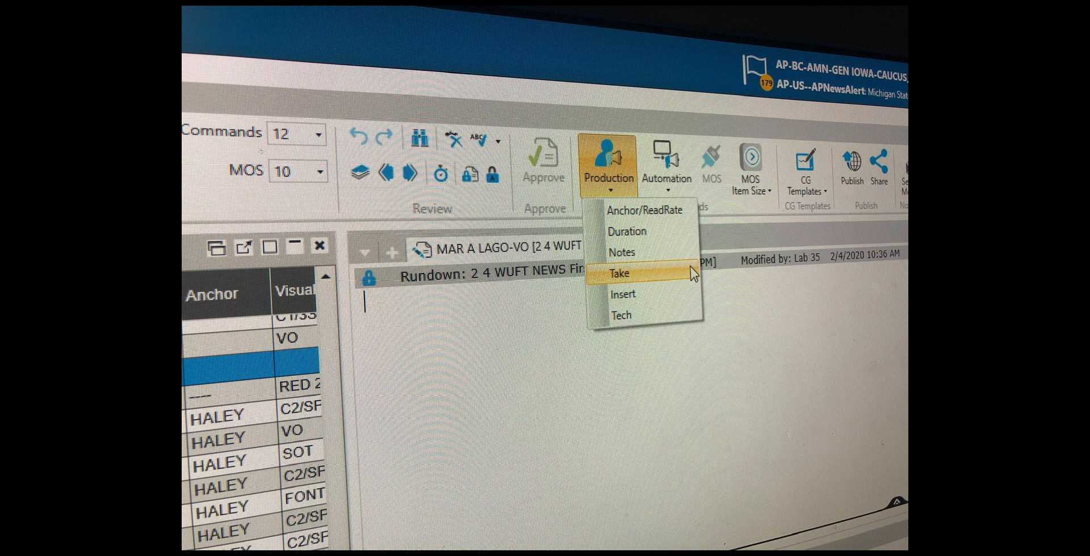
Insert a TAKE VO production command at the top of the VO story.
left_click(617, 272)
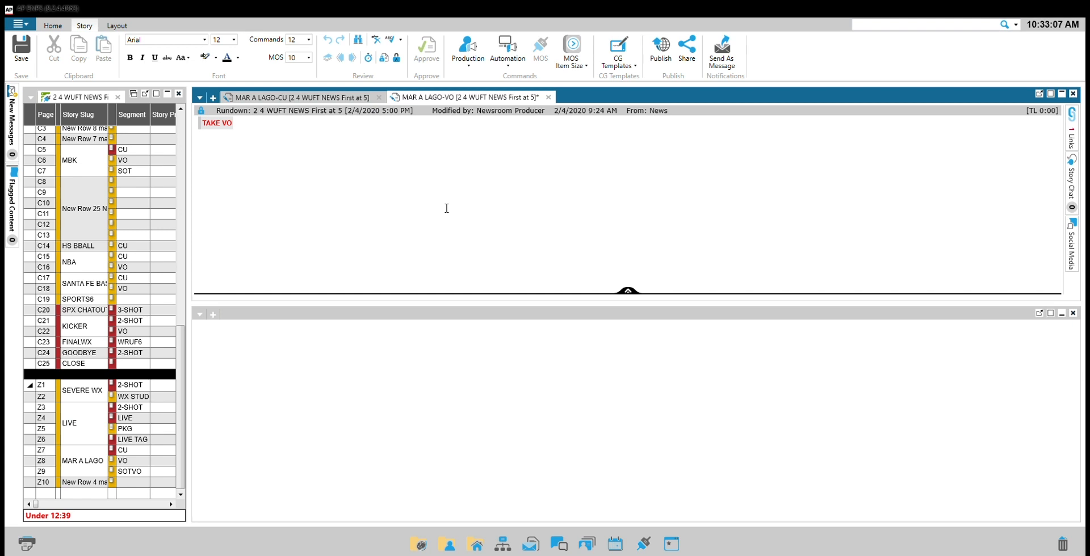
Write the {***VO***} cue in the VO story and save it.
type("{**")
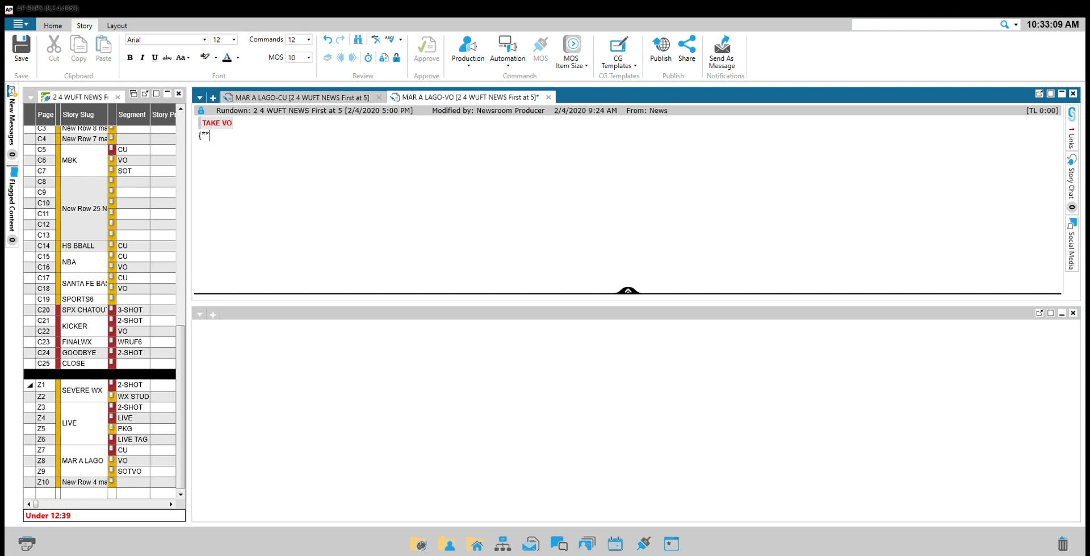
type("VO")
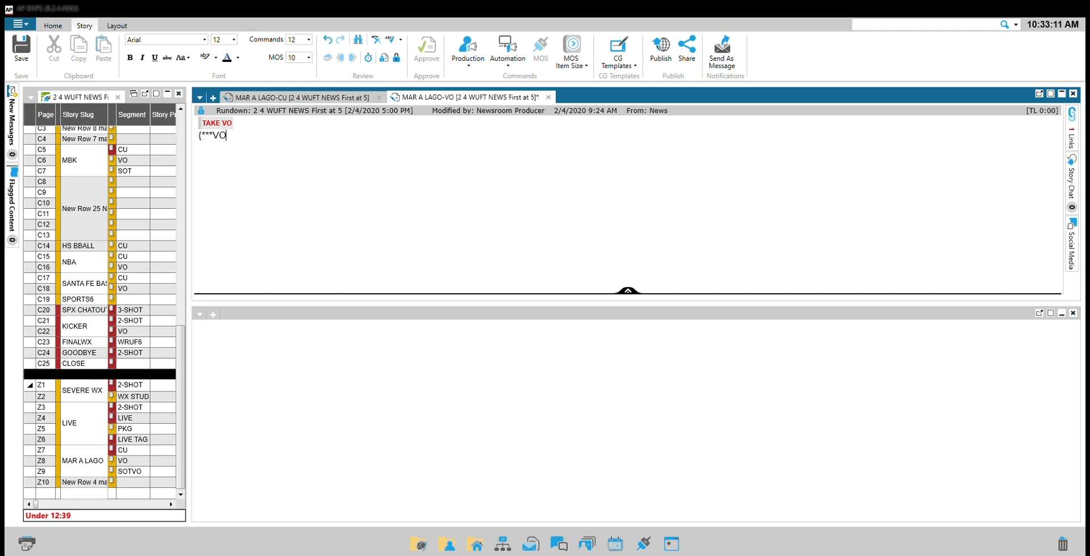
type("***")
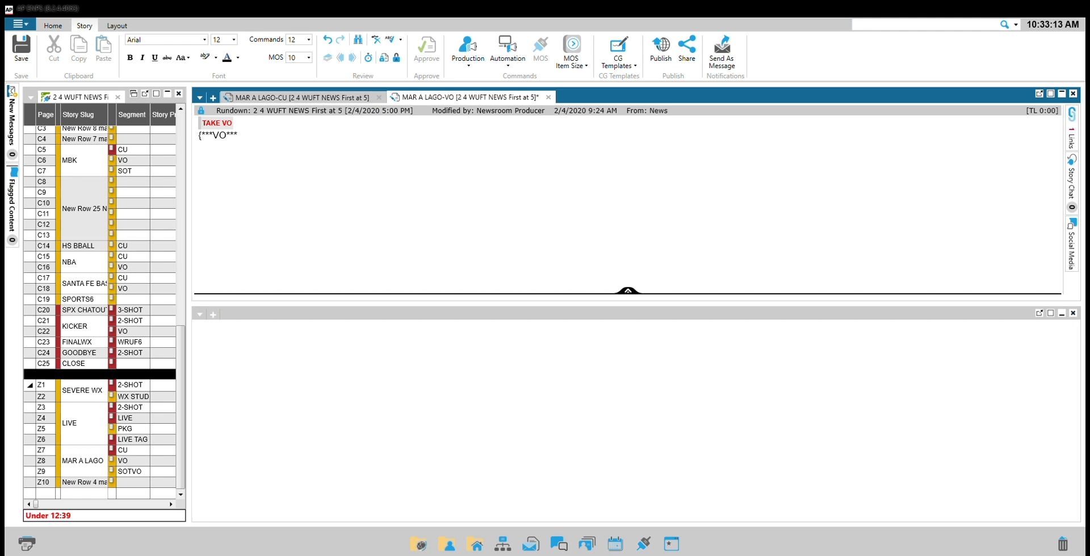
left_click(21, 49)
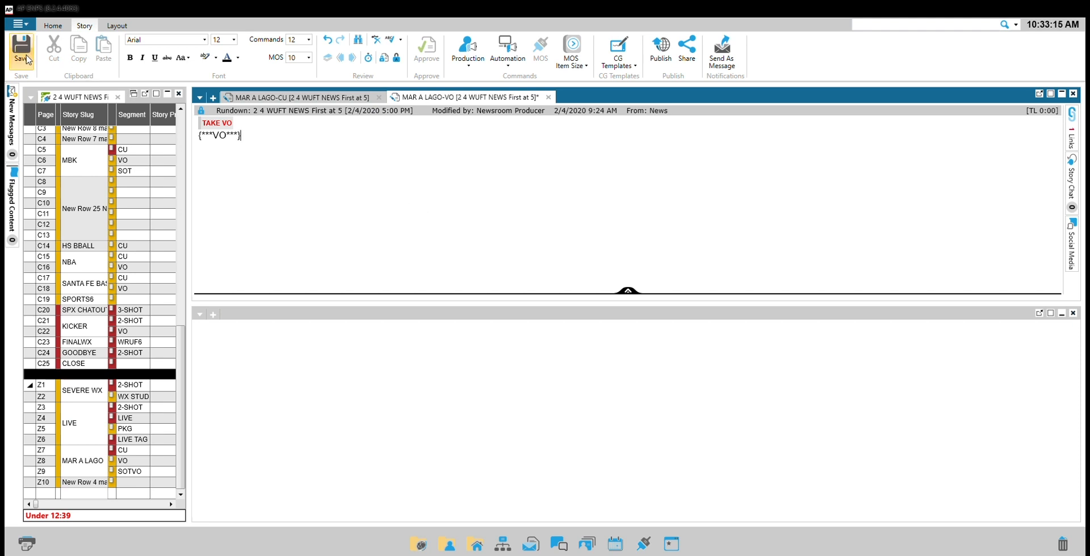
left_click(21, 54)
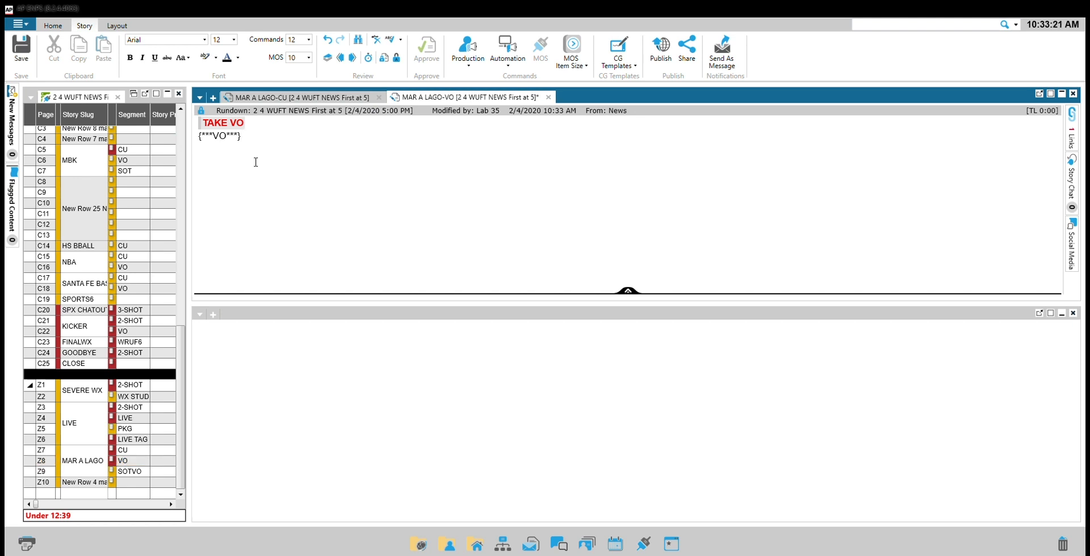
Add the VO copy ending with the case transferred to A MENTAL HEALTH COURT.
type("THIRTY-YEA")
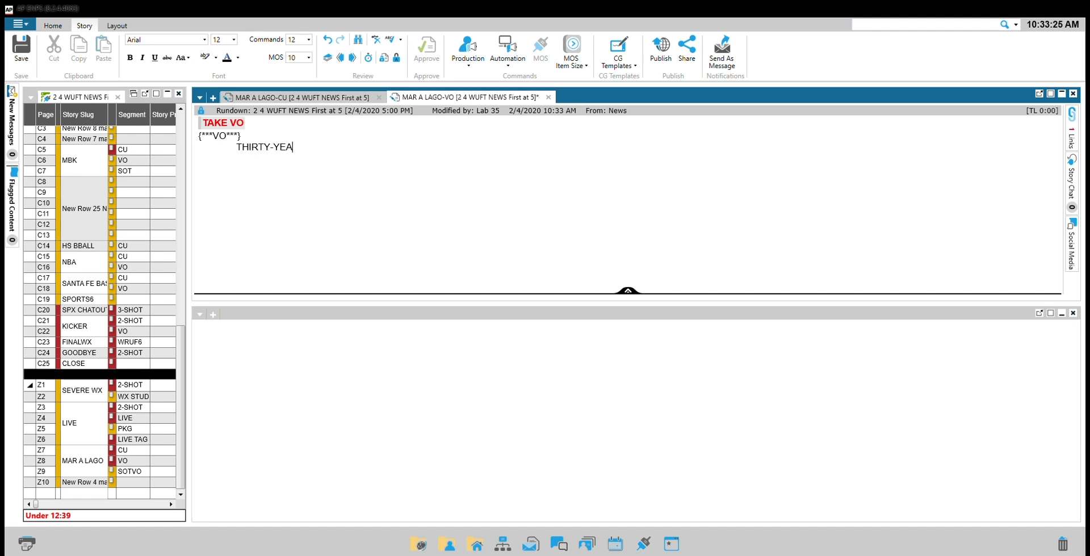
type("R-OLD HANNAH ROEMHILD FACED A JUDGE IN WEST PALM BEACH.")
type("A JUDGE HAS NOW TRANSFERRED THE CASE TO")
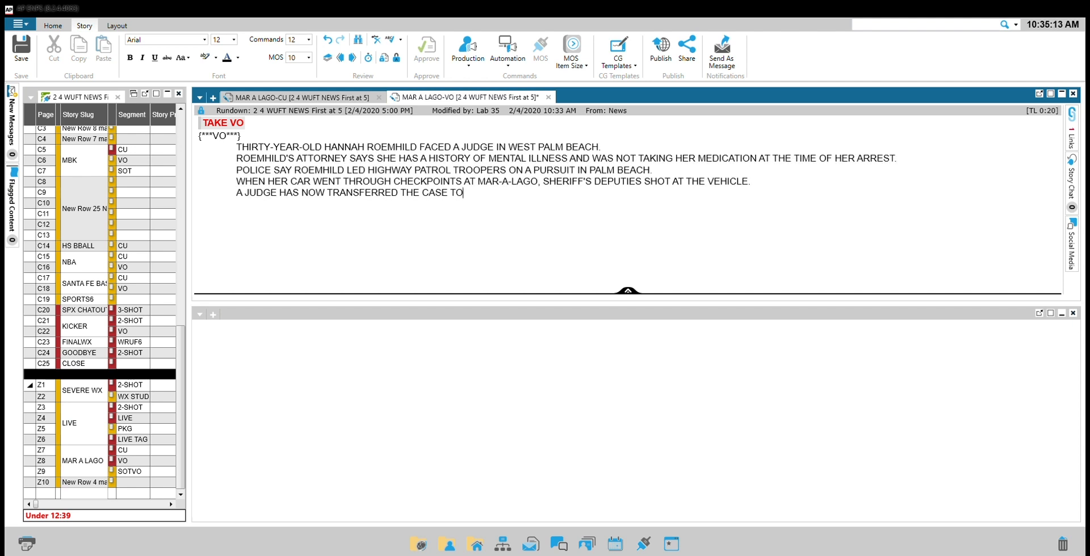
type("A MENTAL")
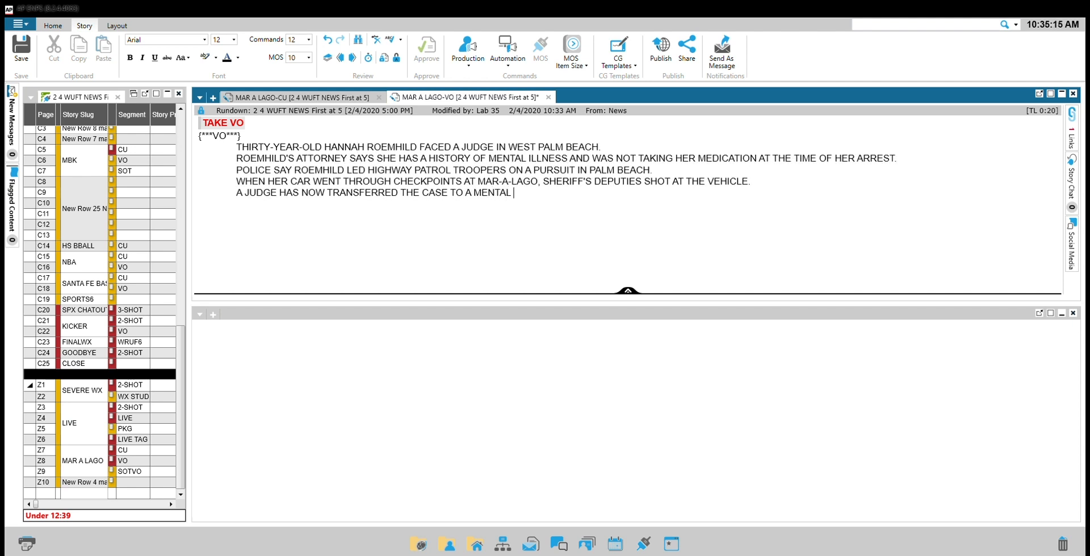
type("HEALTH COURT")
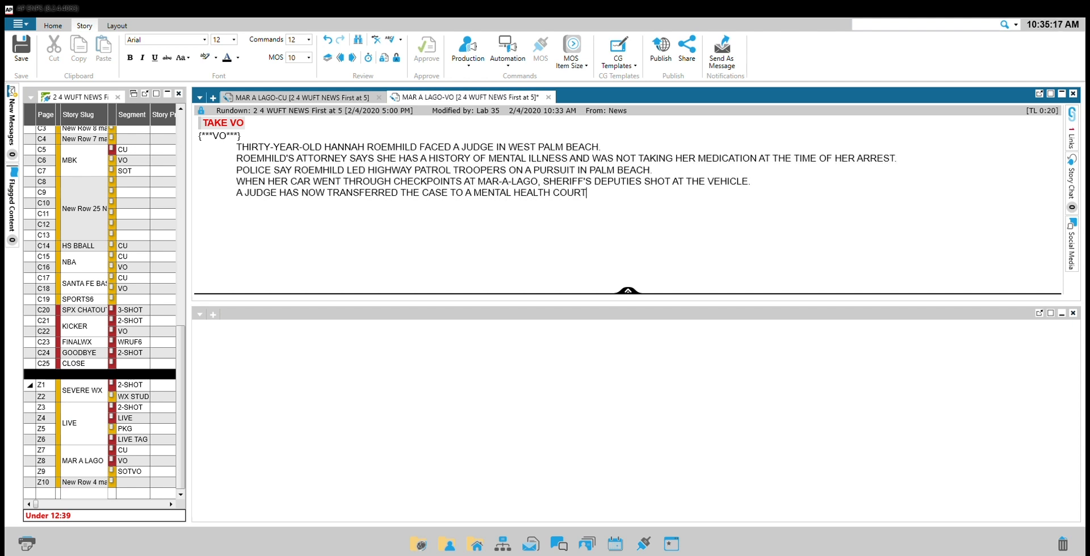
Insert a 2linebanner CG reading WOMAN FACES COURT DATE / West Palm Beach, FL.
left_click(618, 52)
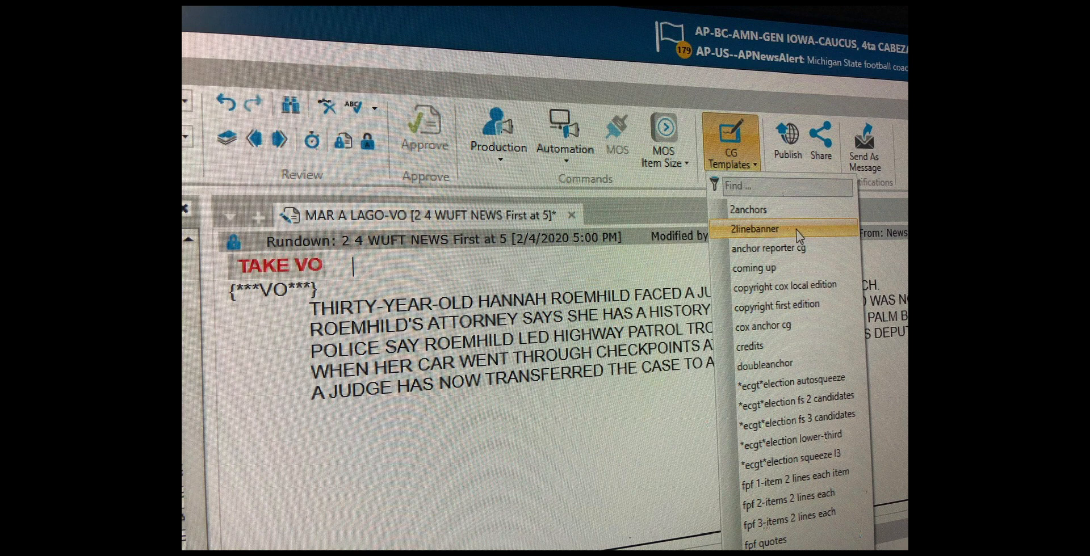
left_click(754, 230)
type("West Palm Beach, FL")
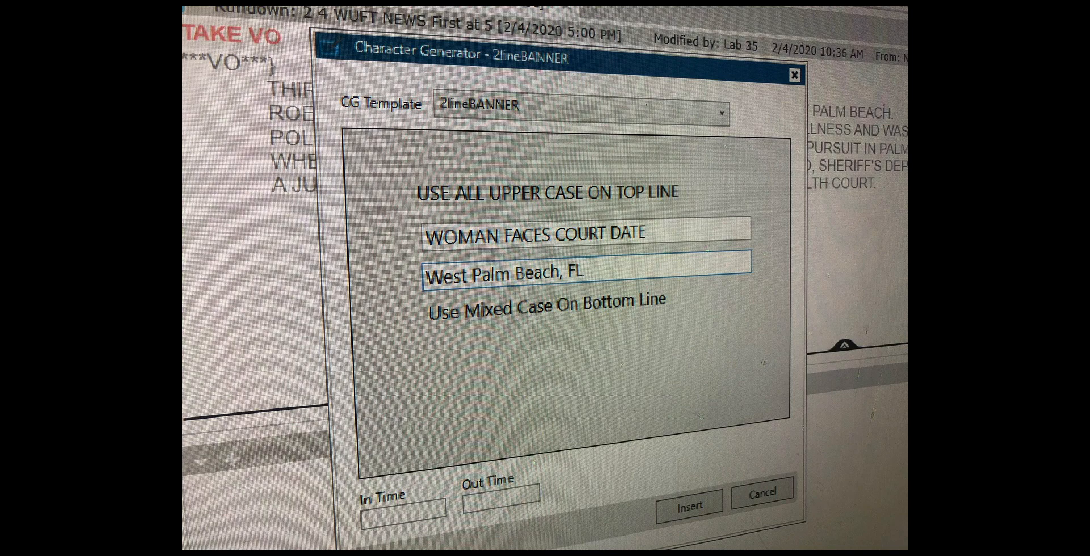
left_click(688, 504)
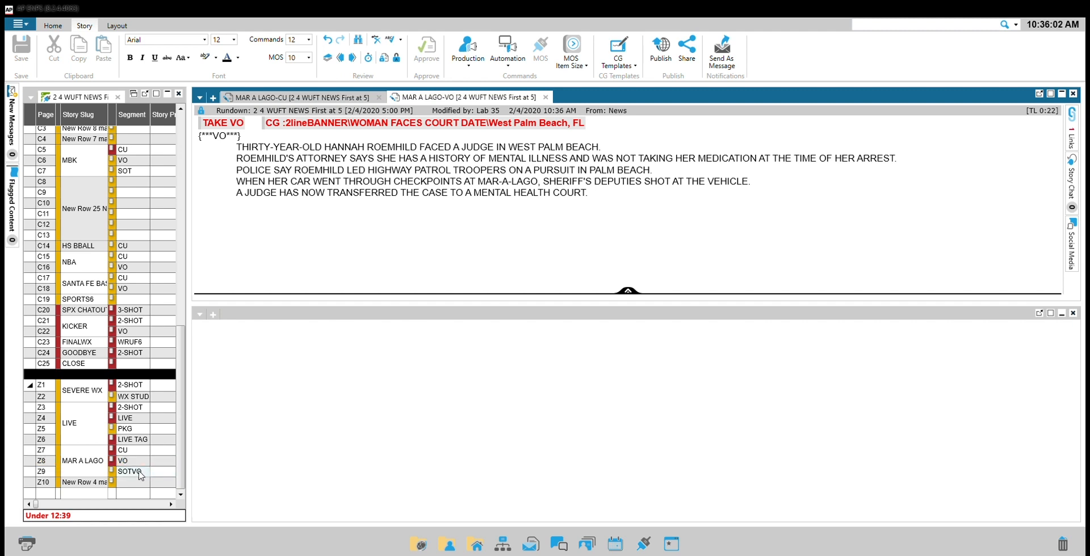
Open the SOTVO story and add a TAKE SOT command with outcue 'of her arrest', 0:15.
double_click(130, 471)
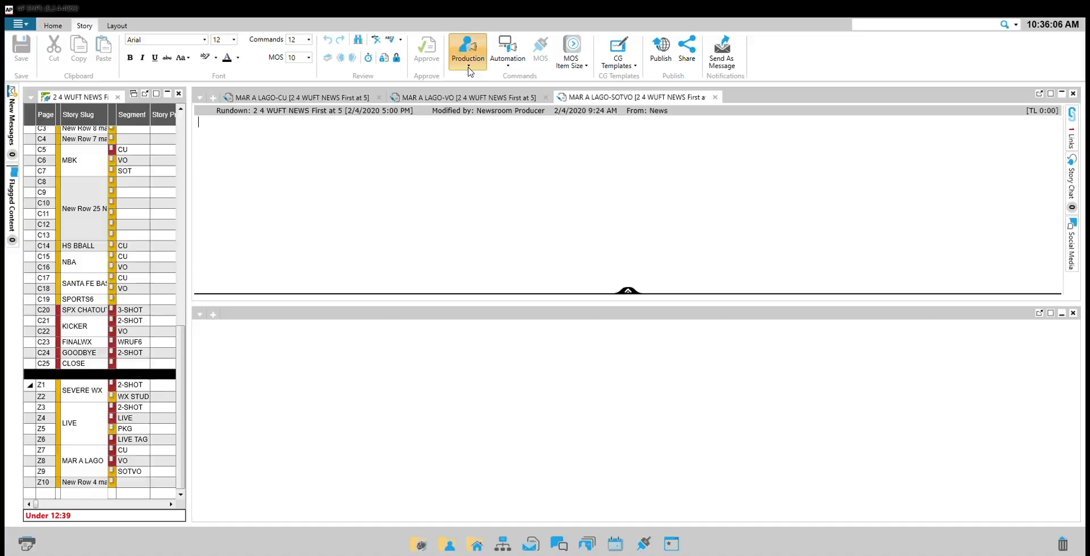
left_click(467, 55)
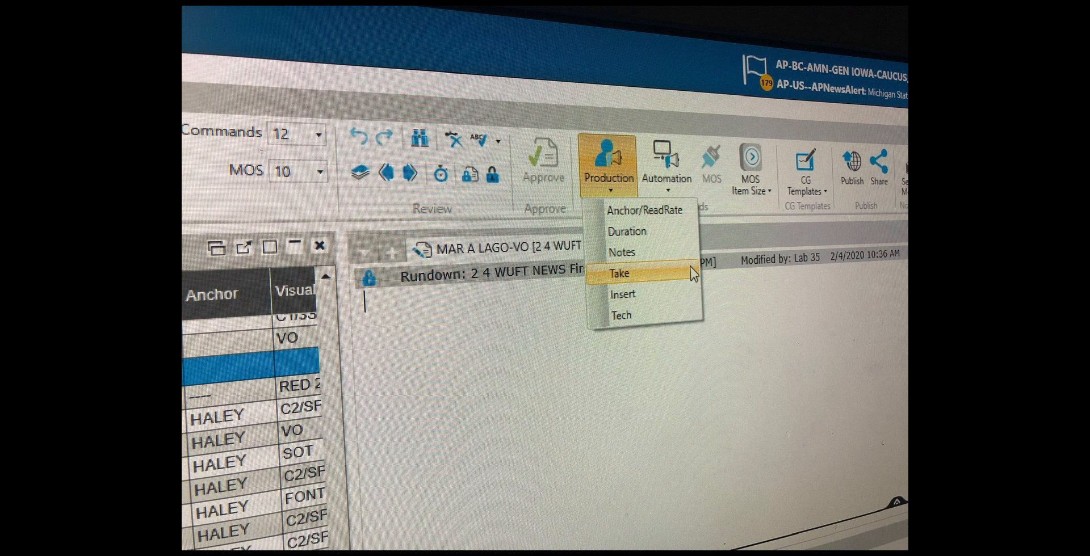
left_click(618, 272)
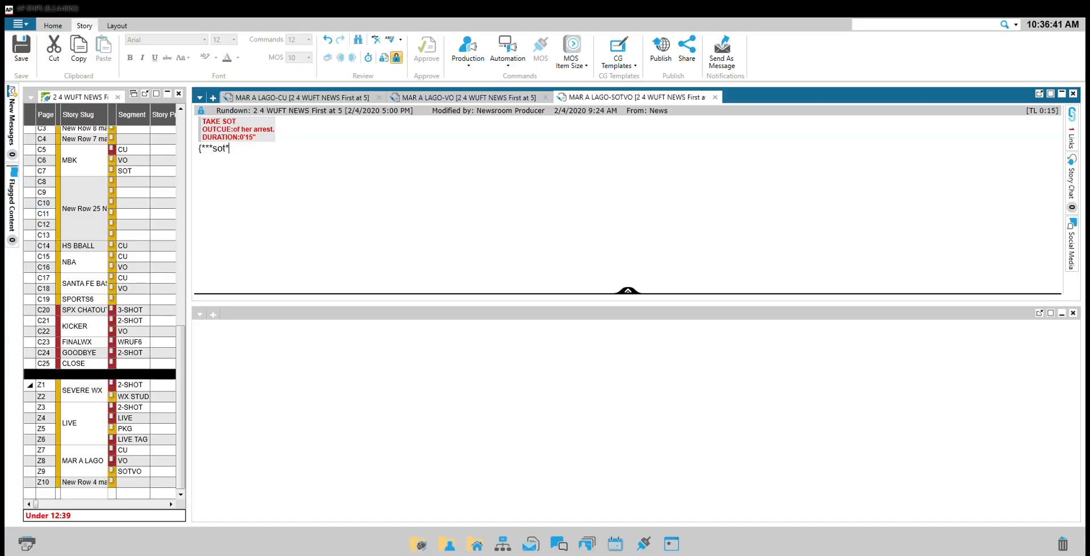
type("***}")
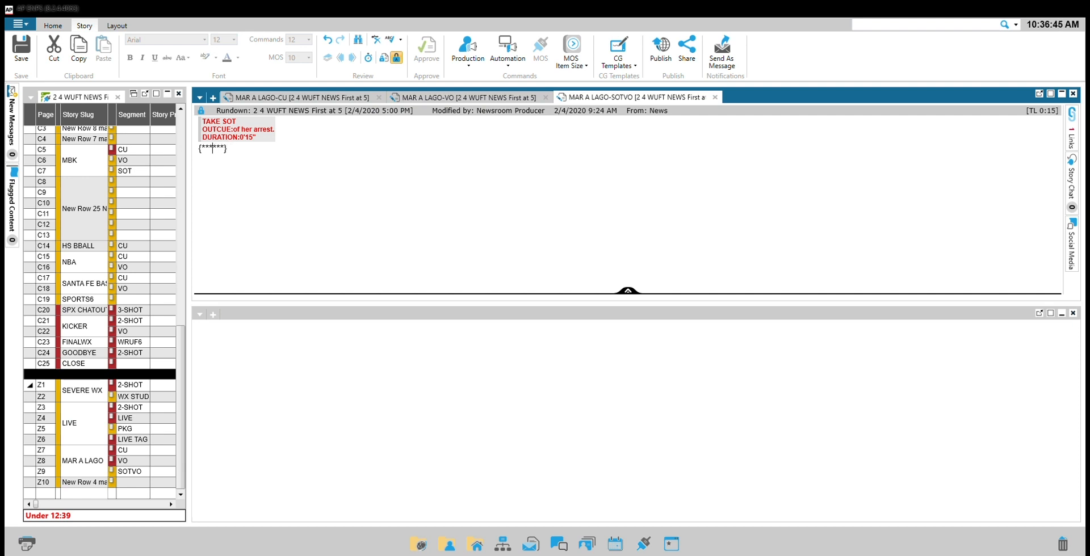
type("SOT")
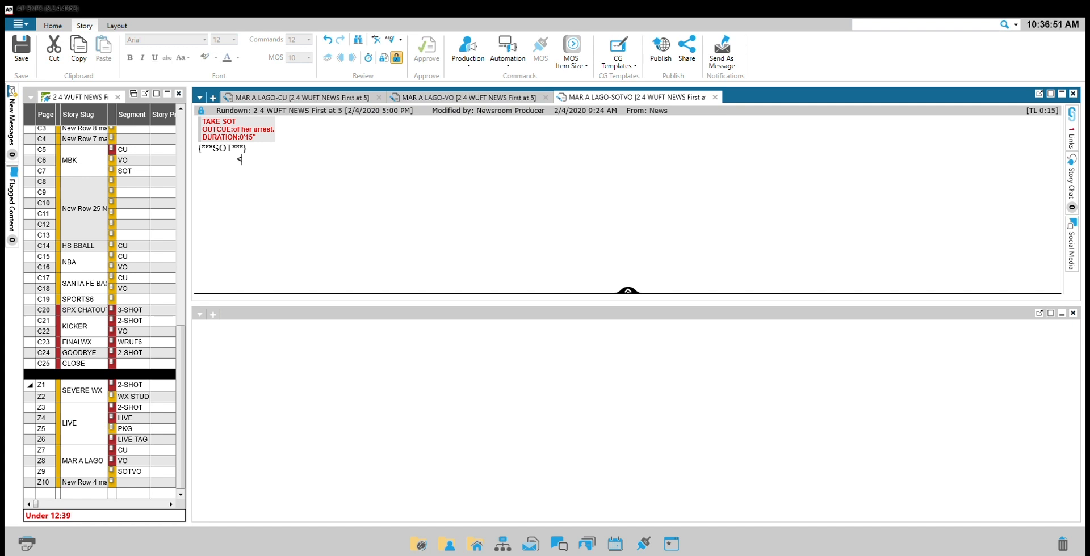
type("David Ros")
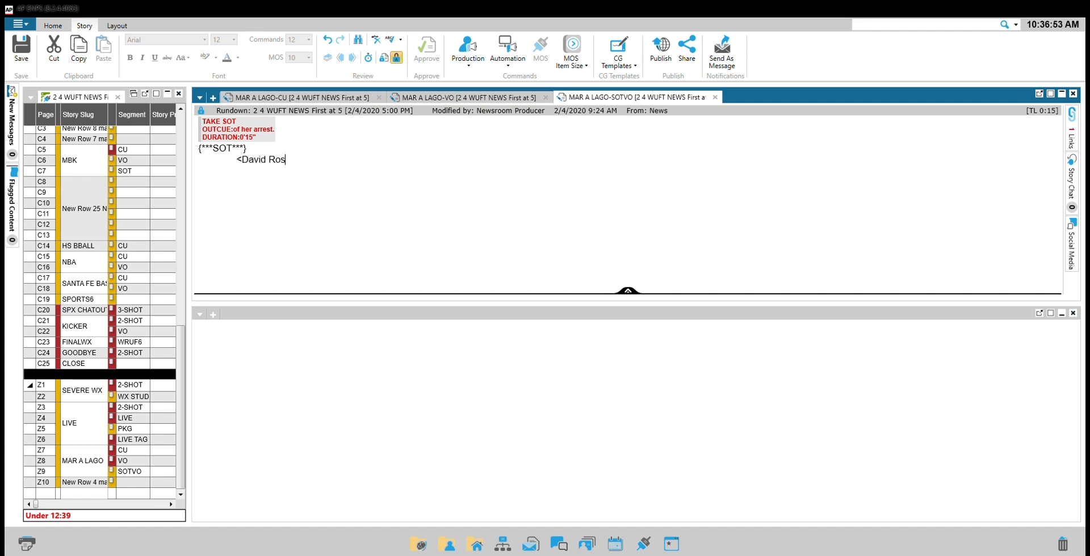
type("s, Defense")
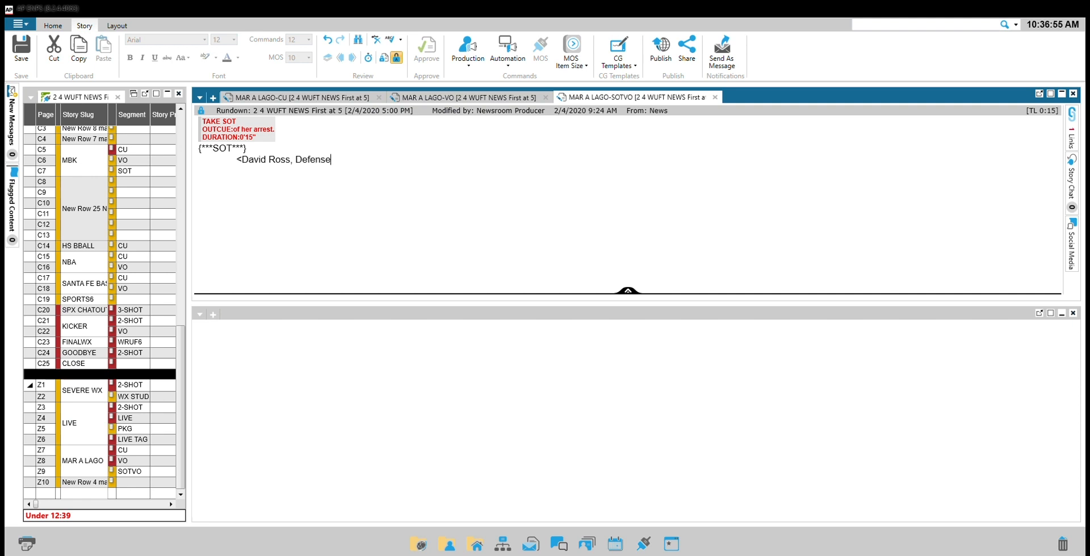
type("Attorney")
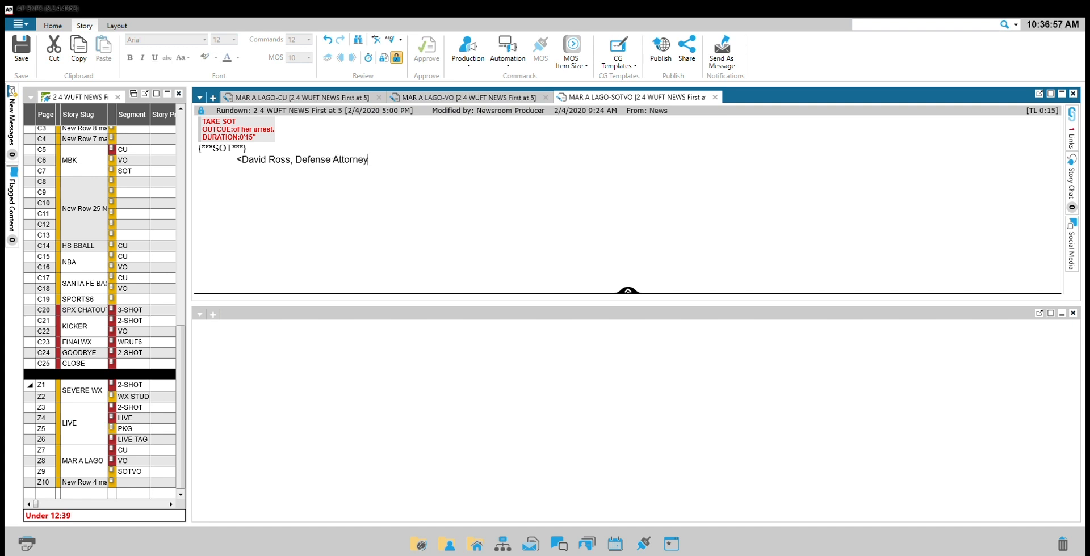
type("\"")
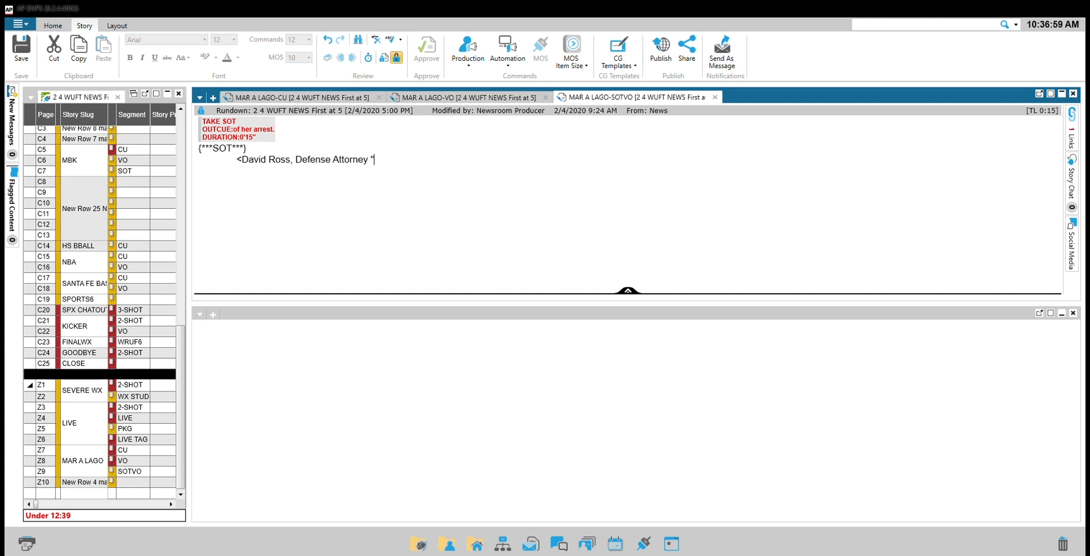
Add the quote "My client has a long history of documented mental illness.".
type("\"My cli")
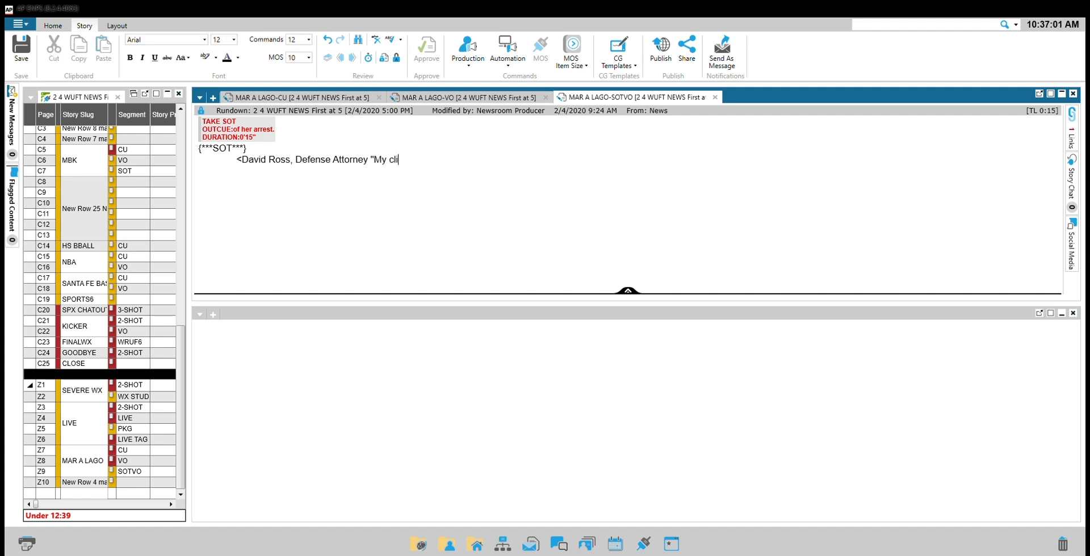
type("ent has a long his")
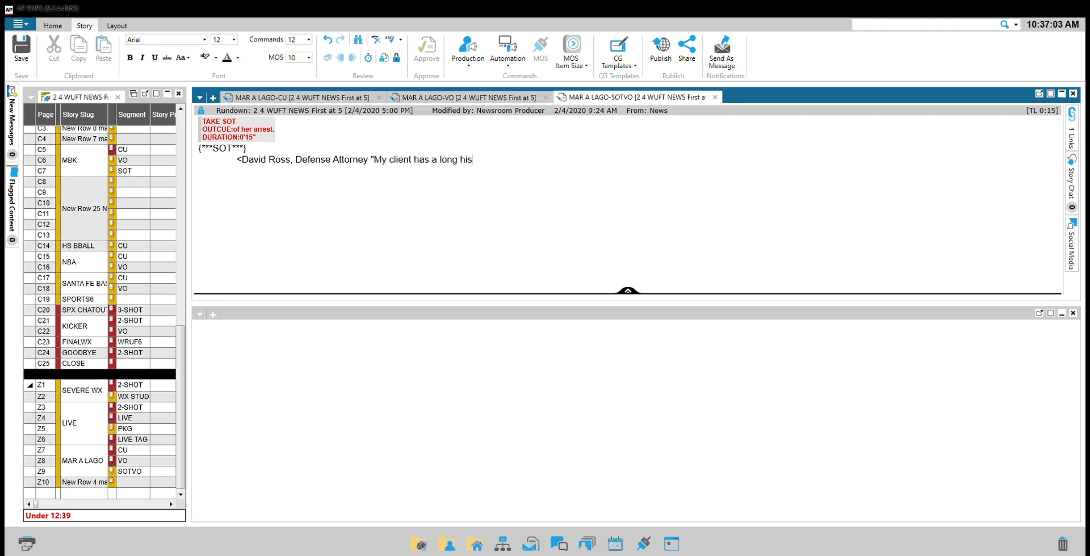
type("tory of do")
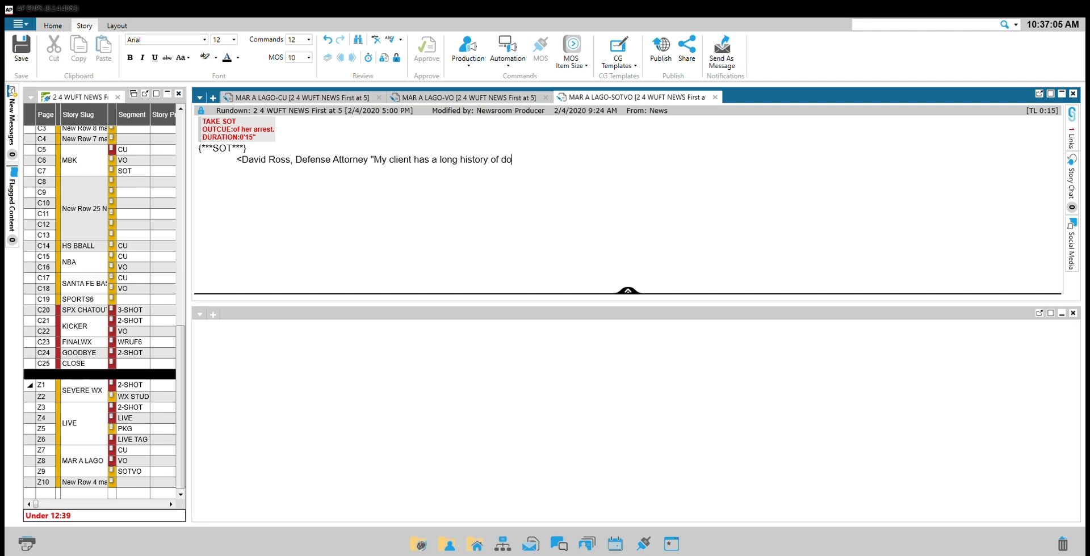
type("cumented mental")
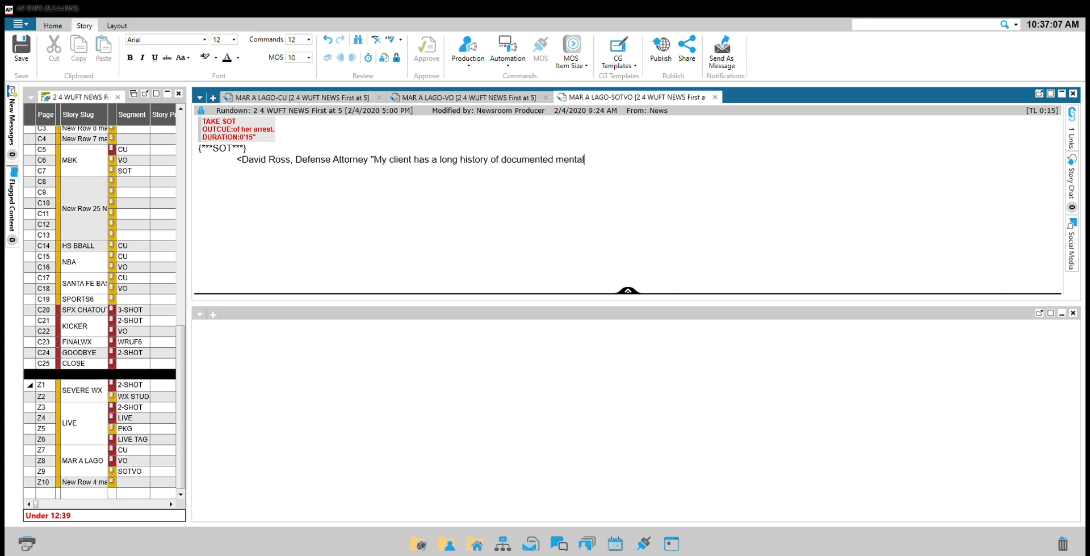
type("illness.")
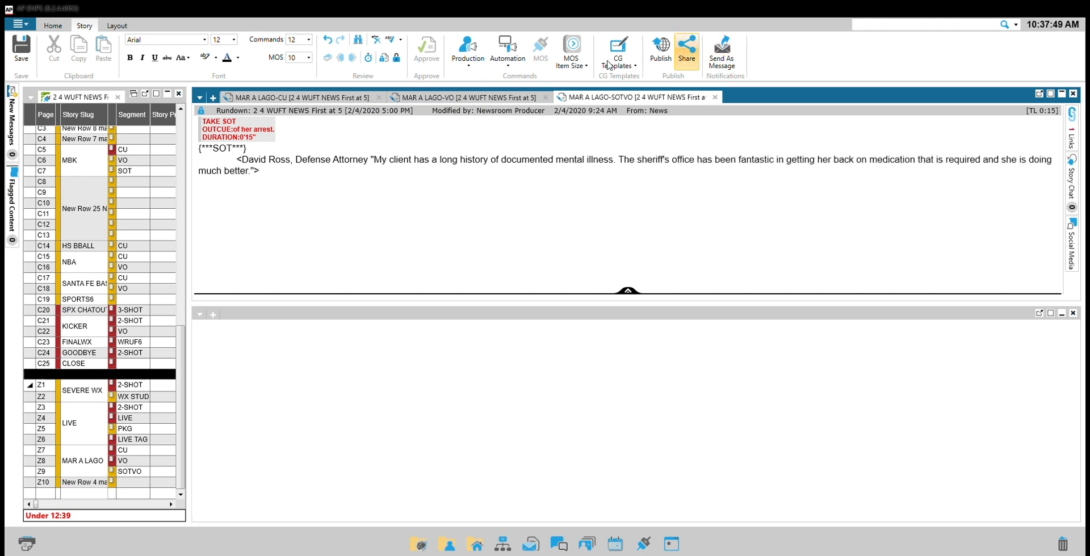
left_click(467, 49)
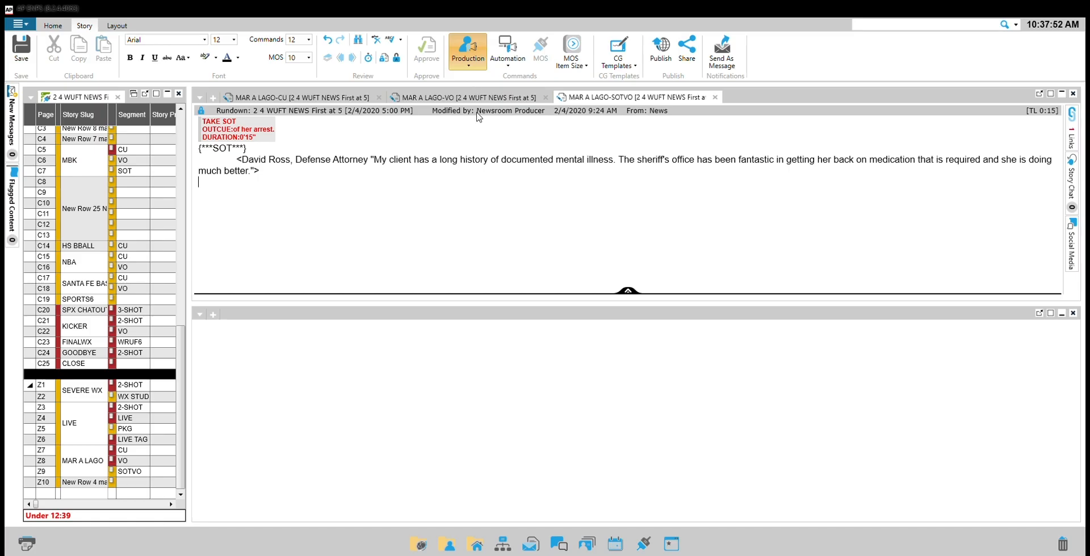
Insert a TAKE VO command after the soundbite and begin the {***VO***} marker.
left_click(467, 49)
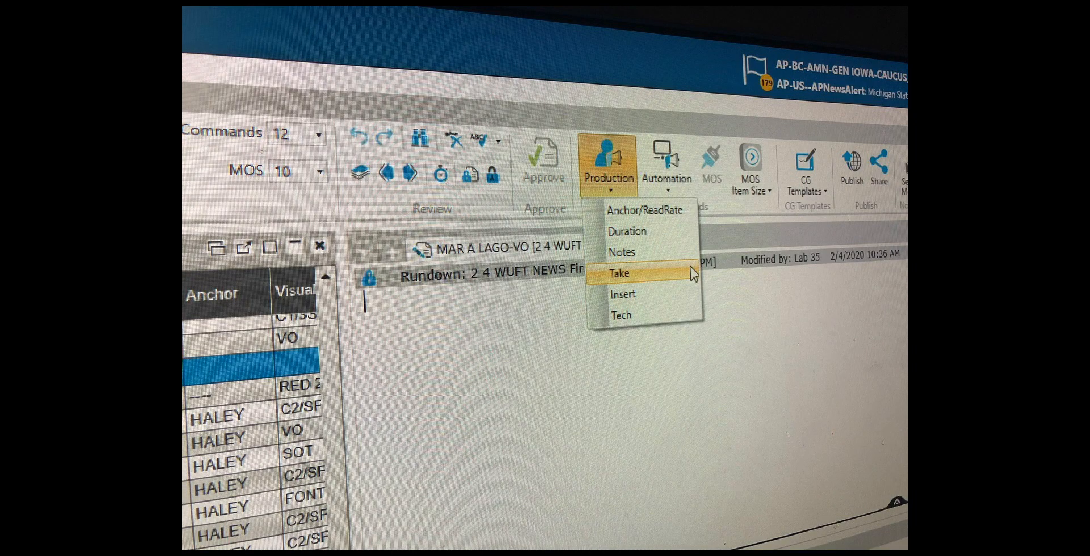
left_click(618, 273)
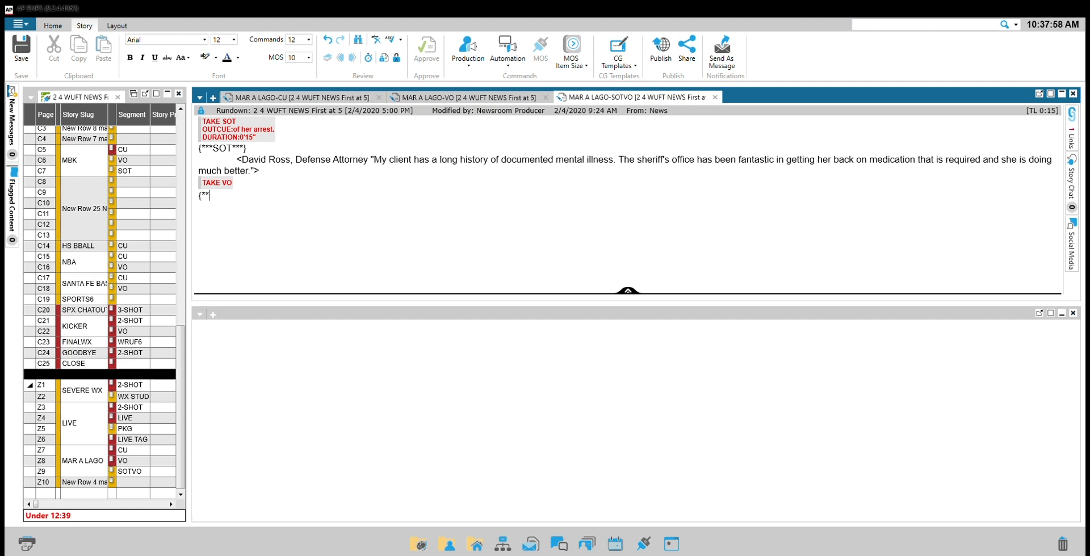
type("VO***}")
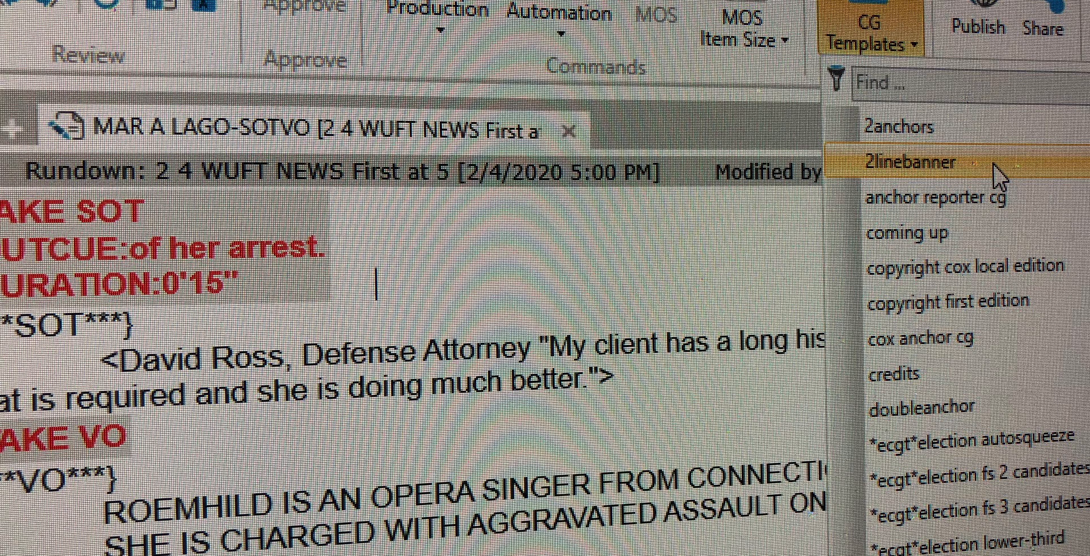
Choose the 2linebanner CG template for the soundbite speaker's name and title.
left_click(917, 163)
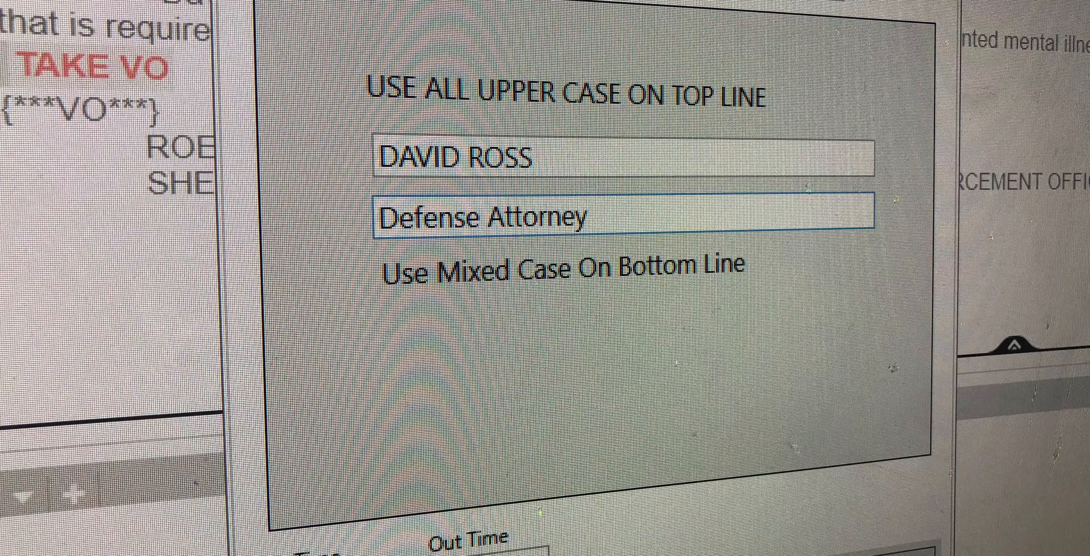